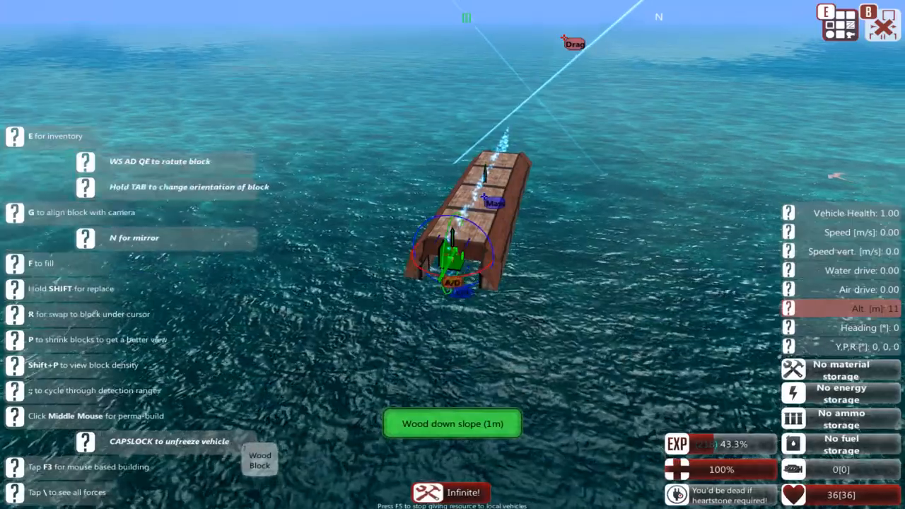
# Restart the designer from the Esc menu to begin a fresh vehicle
pyautogui.press('Escape')
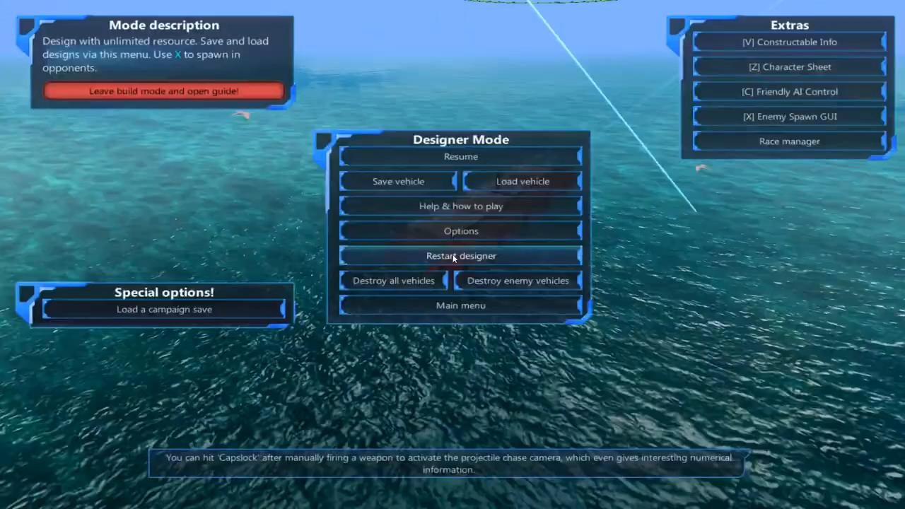
pyautogui.click(461, 156)
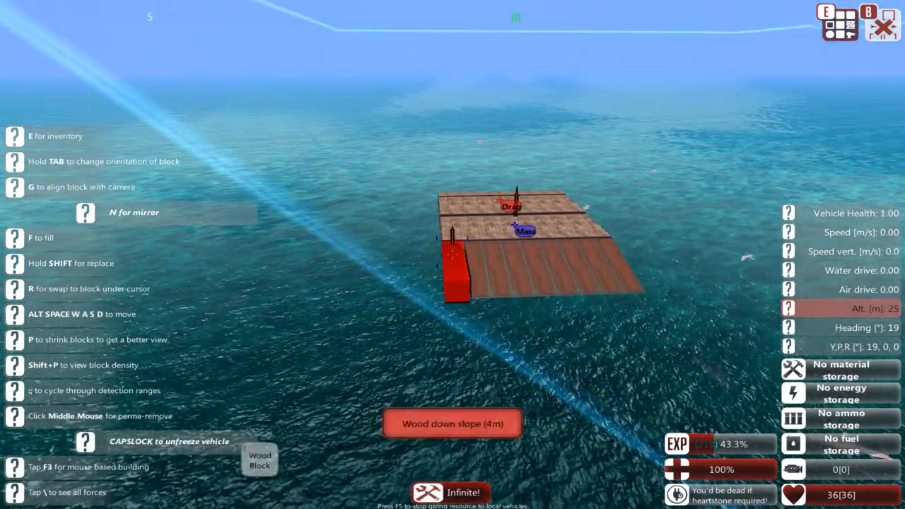
# Bring up the block inventory (E) after building the boxy wooden hull
pyautogui.press('e')
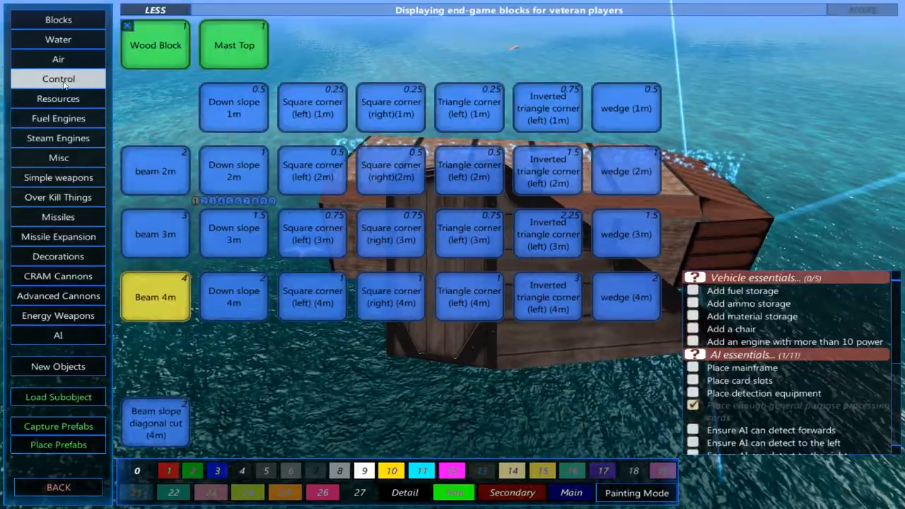
pyautogui.click(58, 58)
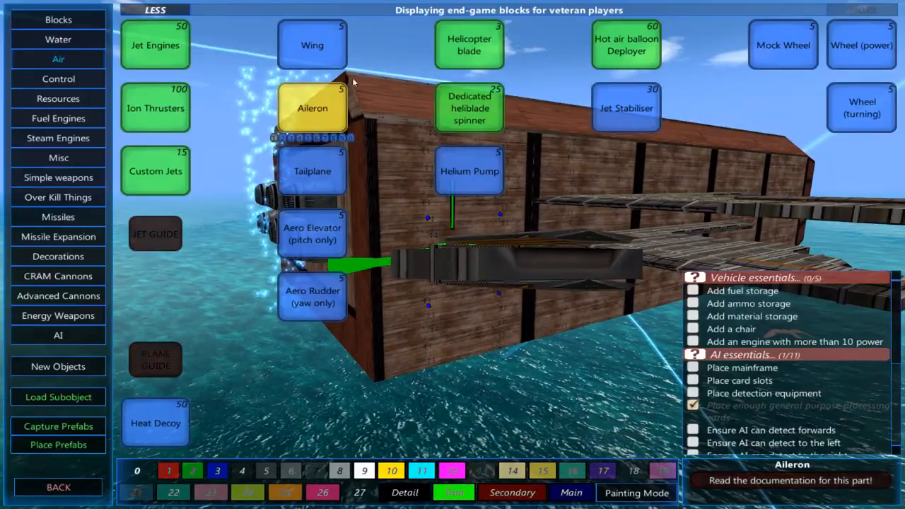
pyautogui.moveTo(312, 171)
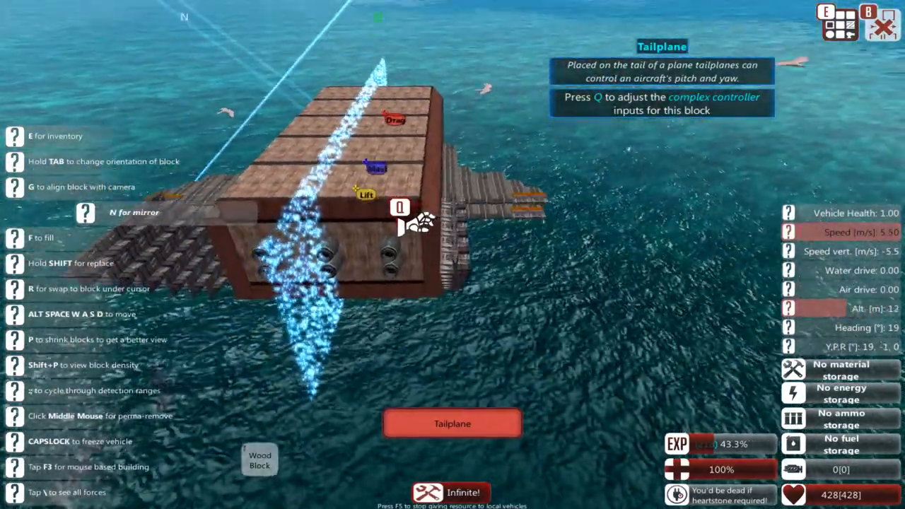
# Reopen the block inventory to fetch the tailplane parts
pyautogui.press('capslock')
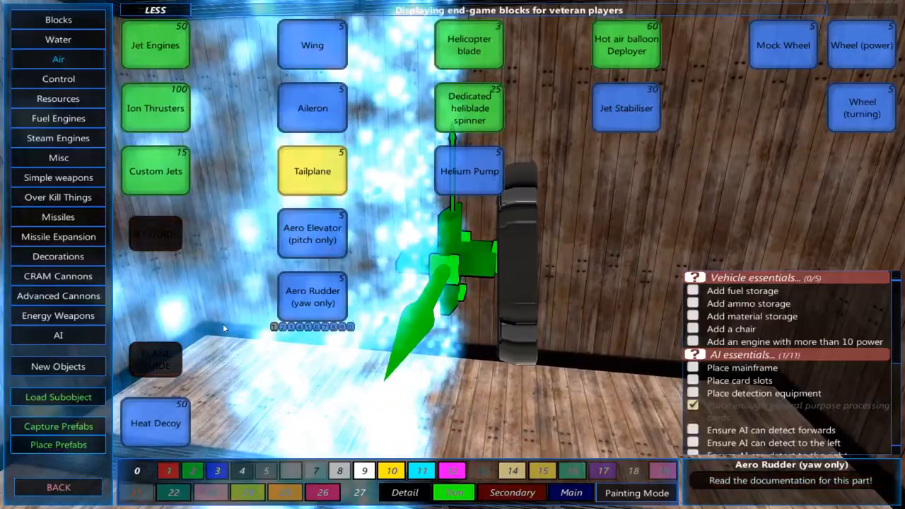
# Switch the inventory to the AI parts category
pyautogui.click(58, 335)
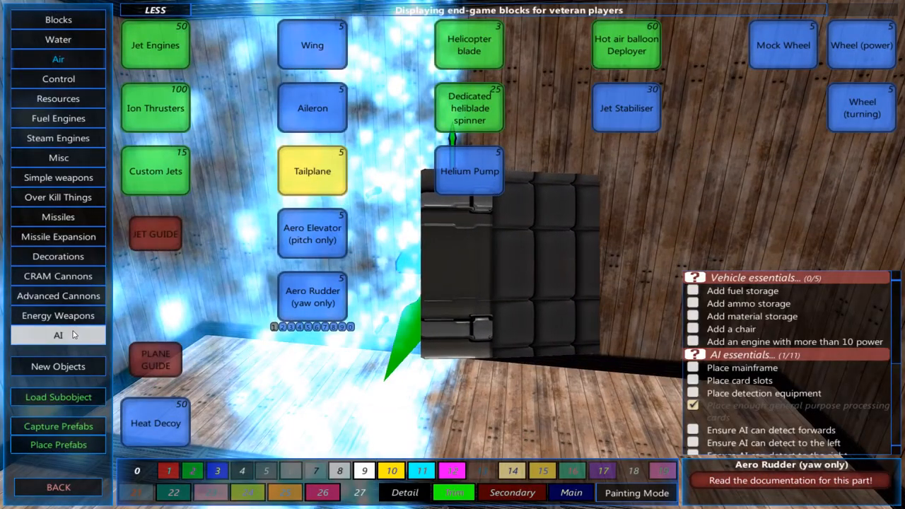
pyautogui.moveTo(58, 316)
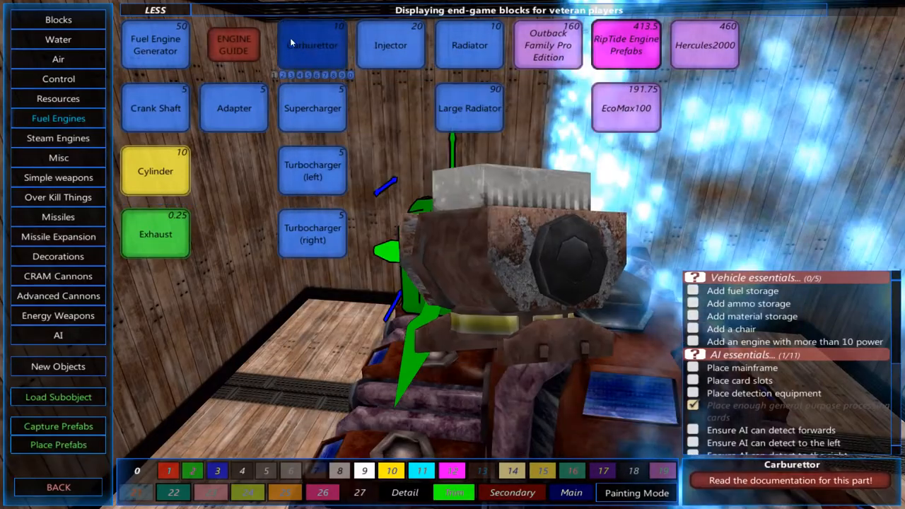
# Choose the Straight Pipe 2m, then return to the Fuel Engines parts list
pyautogui.click(312, 45)
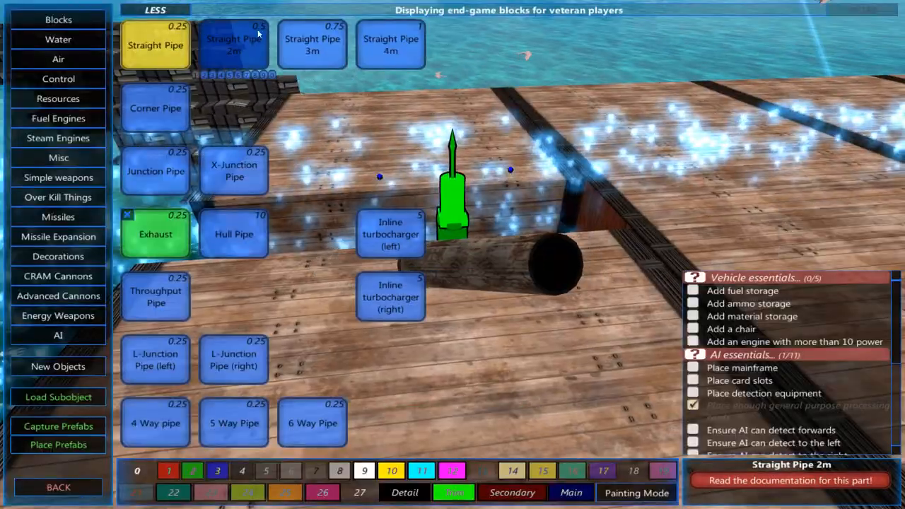
pyautogui.click(58, 118)
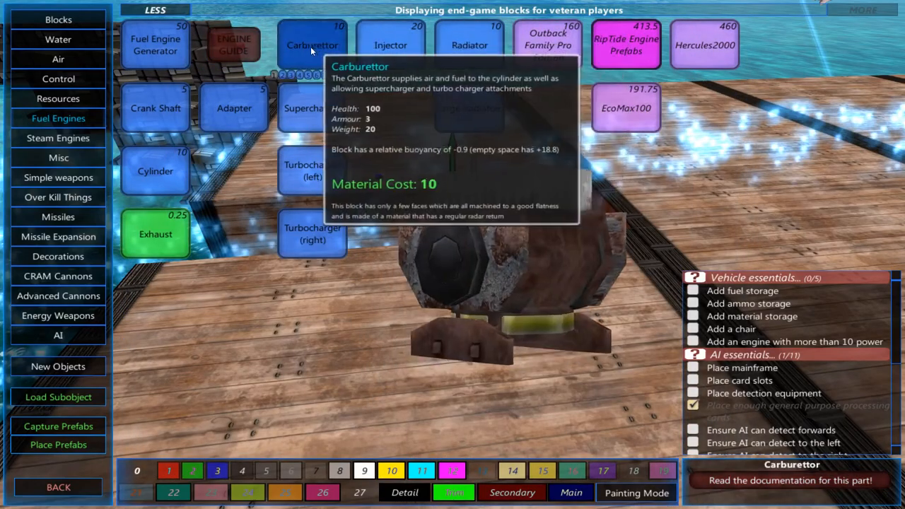
pyautogui.moveTo(155, 233)
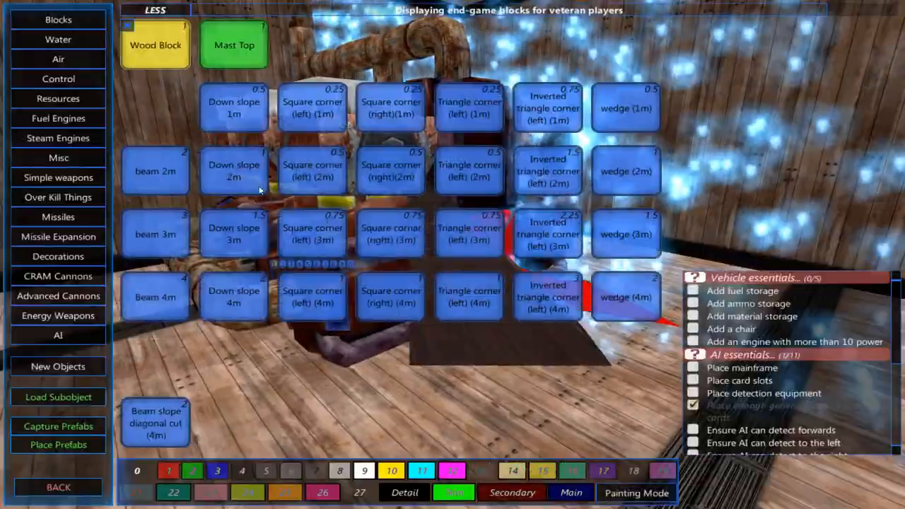
# Choose a wooden block shape such as Down slope 2m from the Blocks category
pyautogui.click(58, 99)
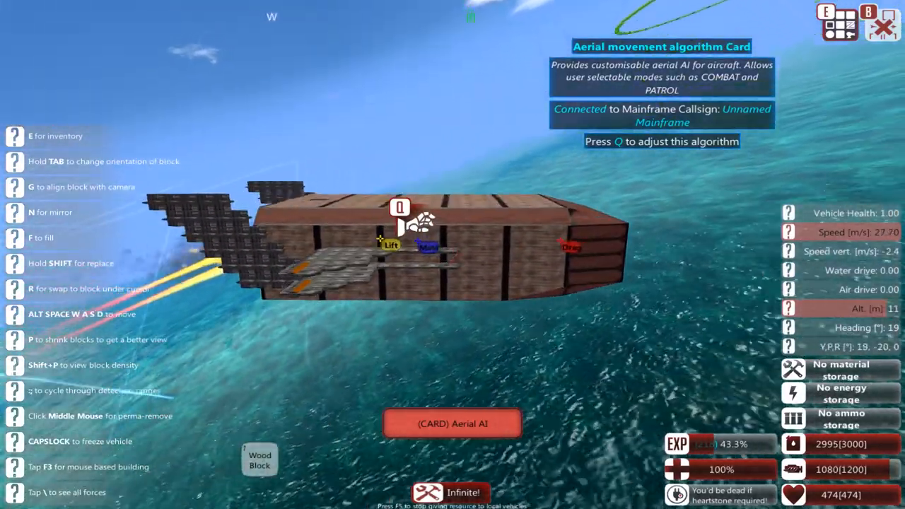
# Freeze the flying plane midair with Caps Lock and walk inside to the aerial AI card
pyautogui.press('capslock')
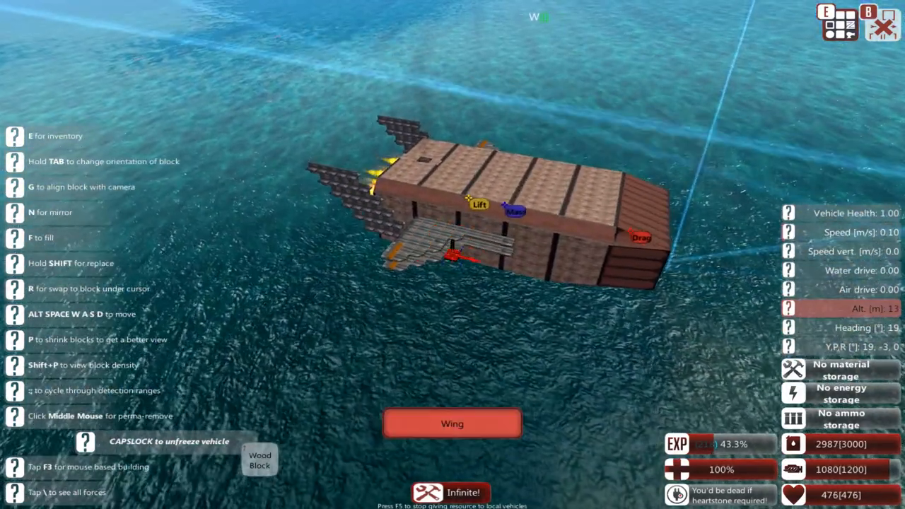
pyautogui.click(452, 424)
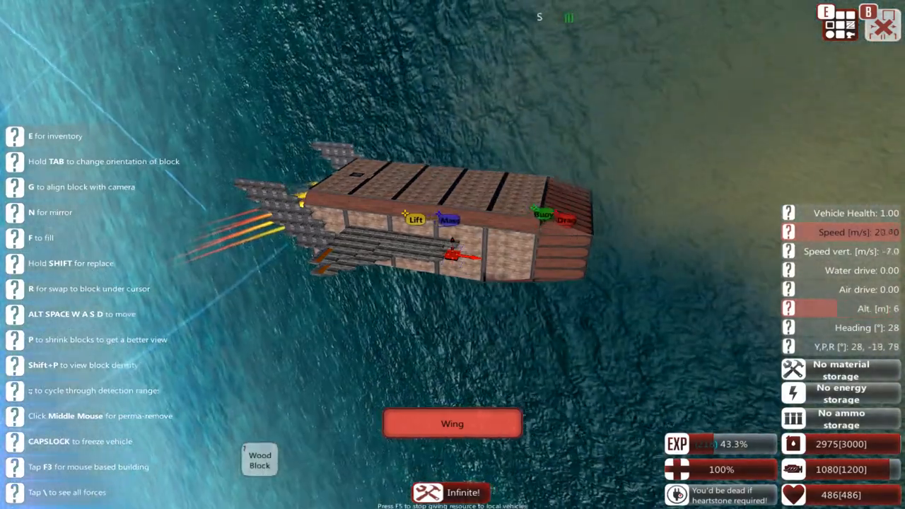
pyautogui.press('capslock')
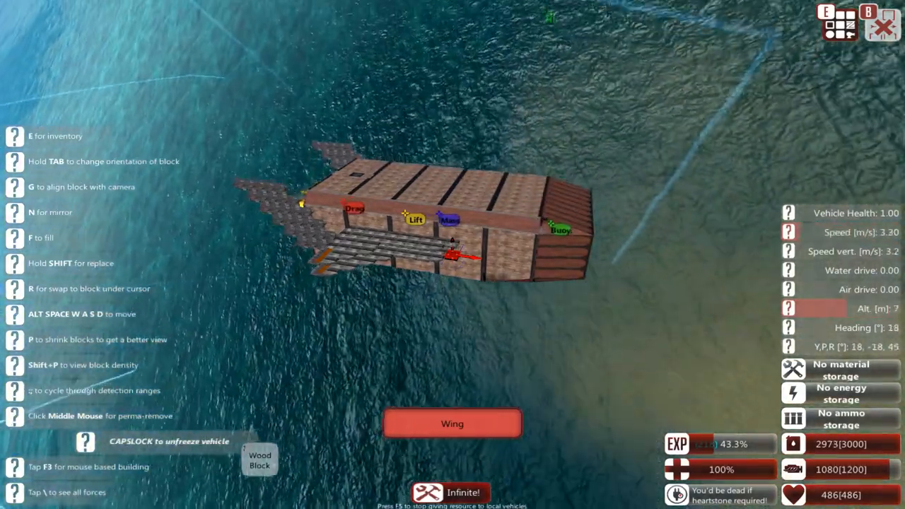
pyautogui.click(452, 424)
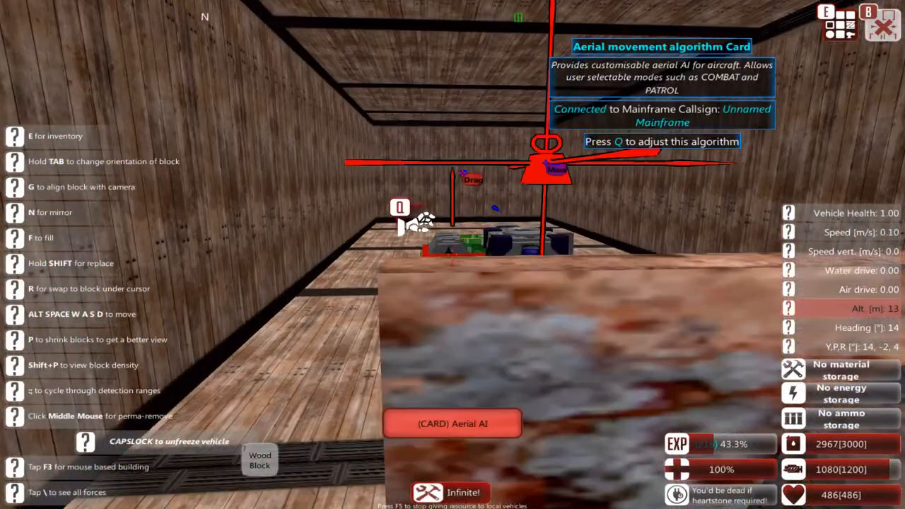
# On the Aerial AI card set most extreme roll to 0 and roll-to-turn deviation to 180
pyautogui.press('q')
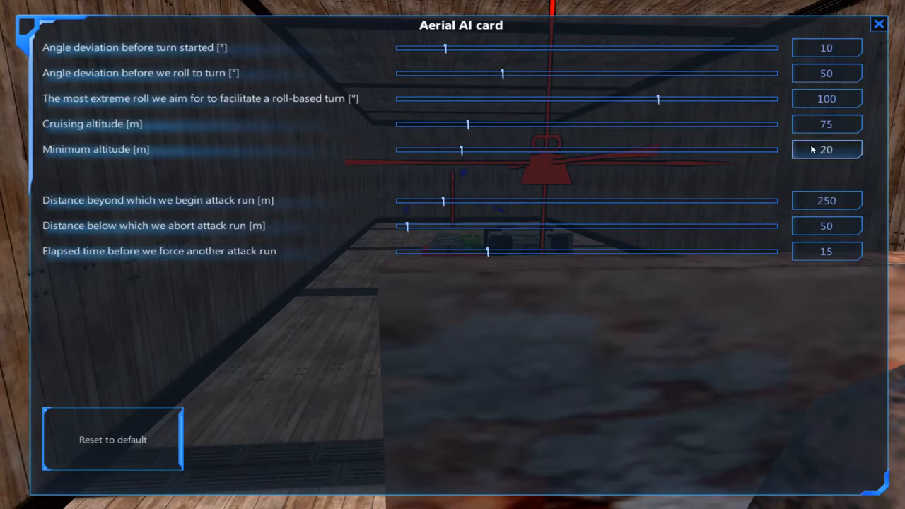
pyautogui.moveTo(555, 117)
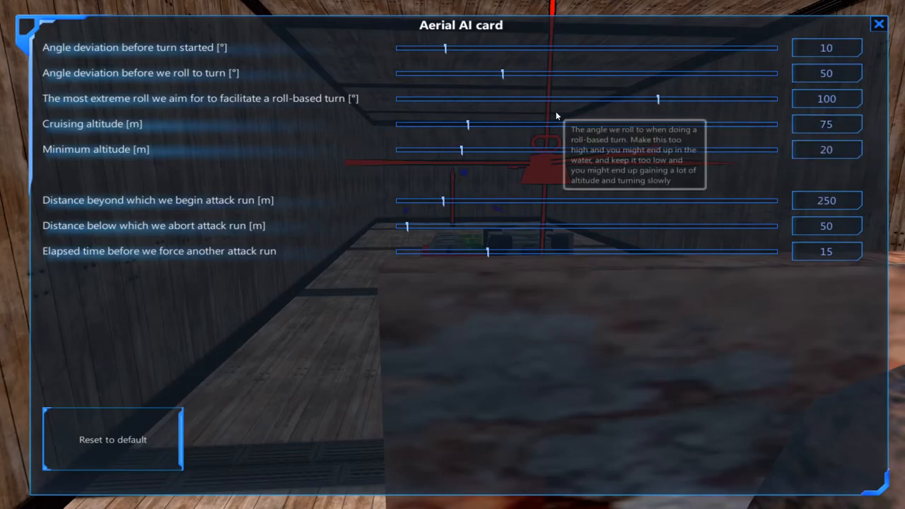
pyautogui.moveTo(658, 99); pyautogui.dragTo(398, 99)
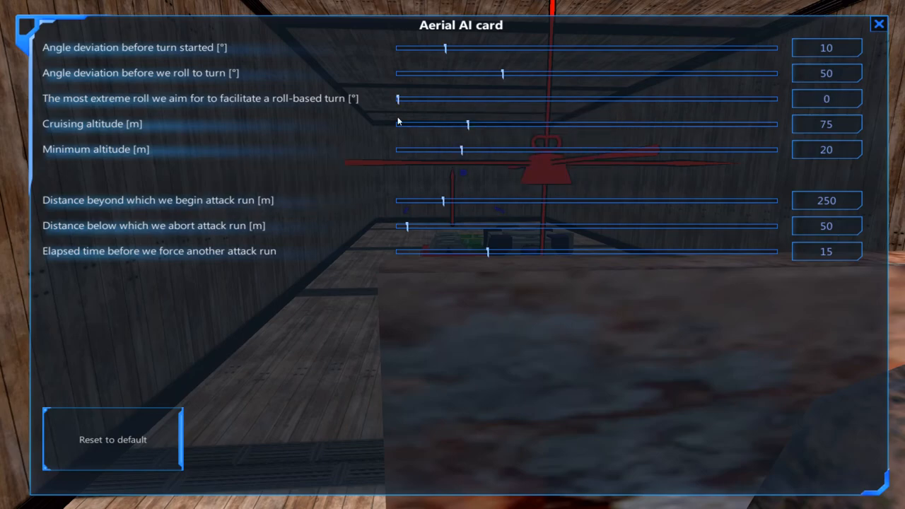
pyautogui.moveTo(502, 74); pyautogui.dragTo(771, 74)
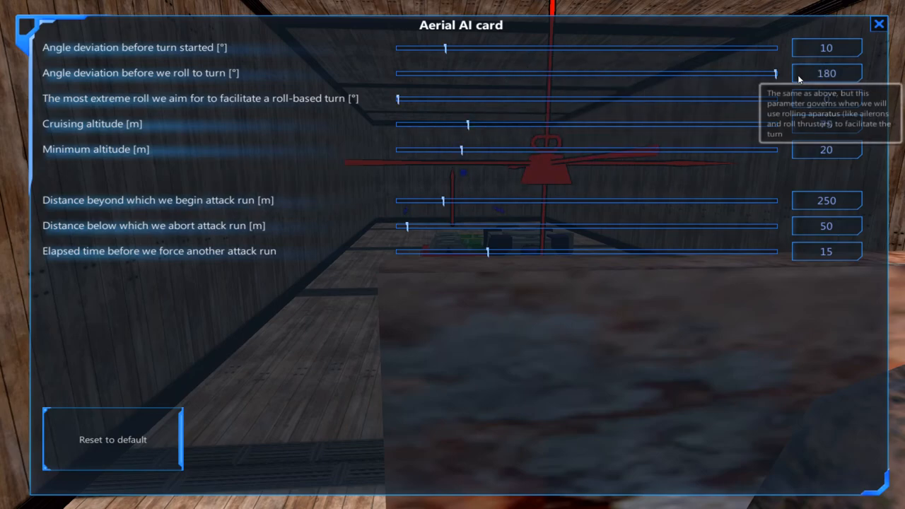